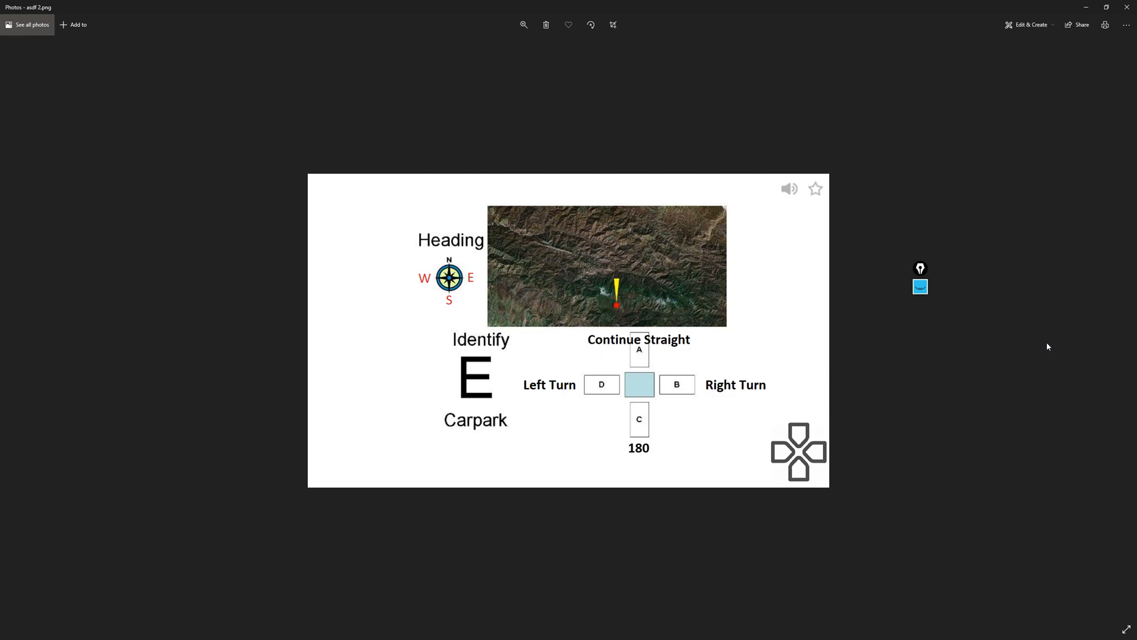
pyautogui.moveTo(693, 400)
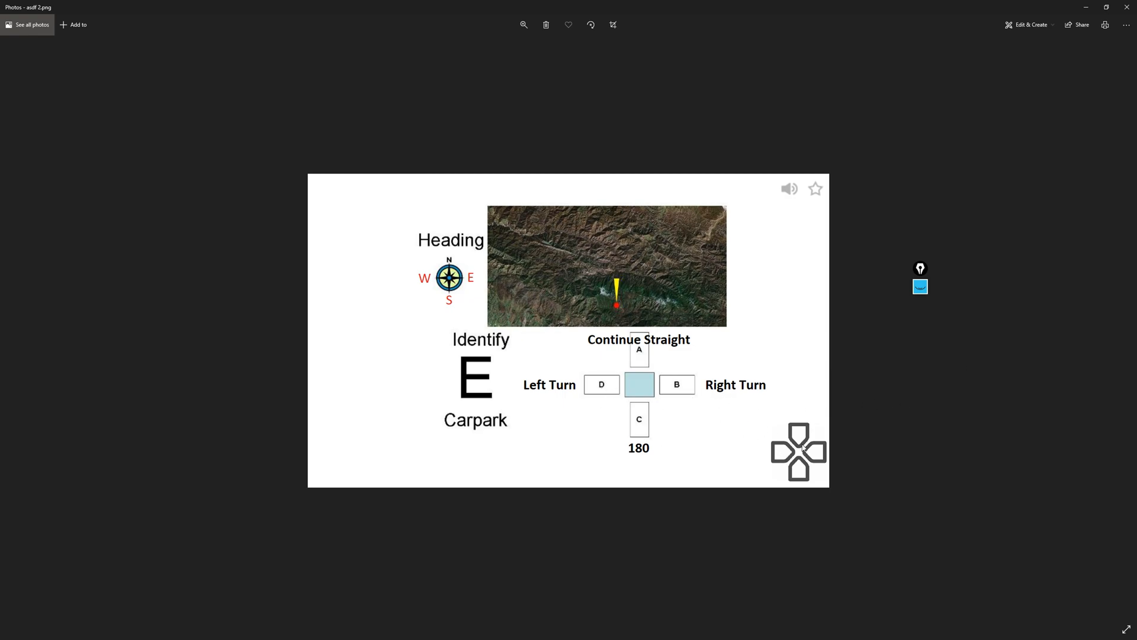
pyautogui.moveTo(620, 313)
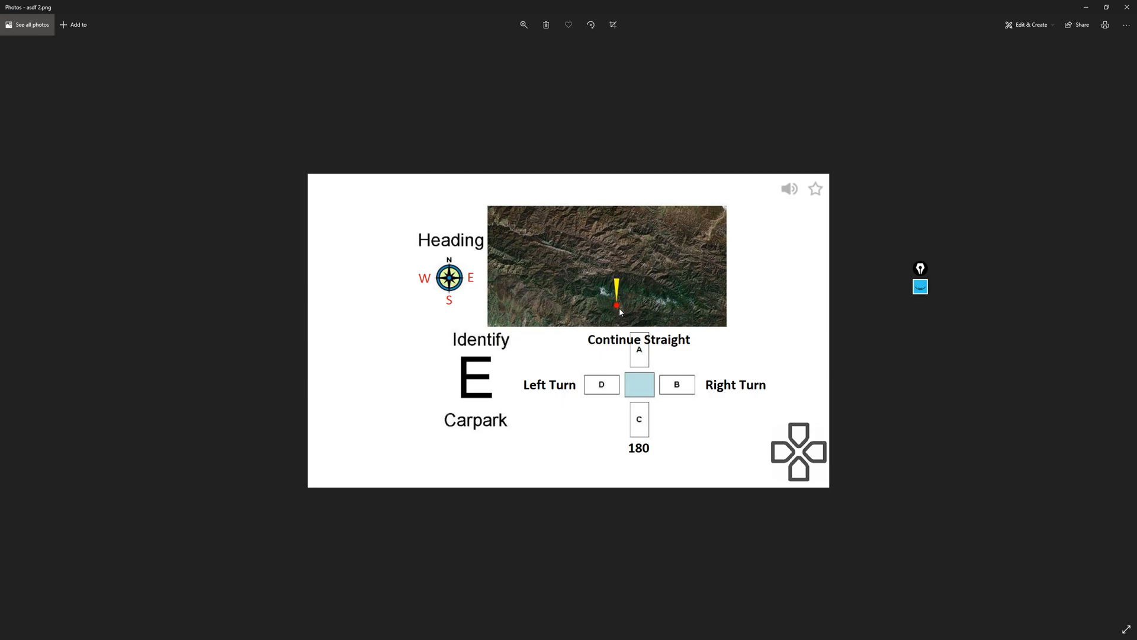
pyautogui.moveTo(620, 326)
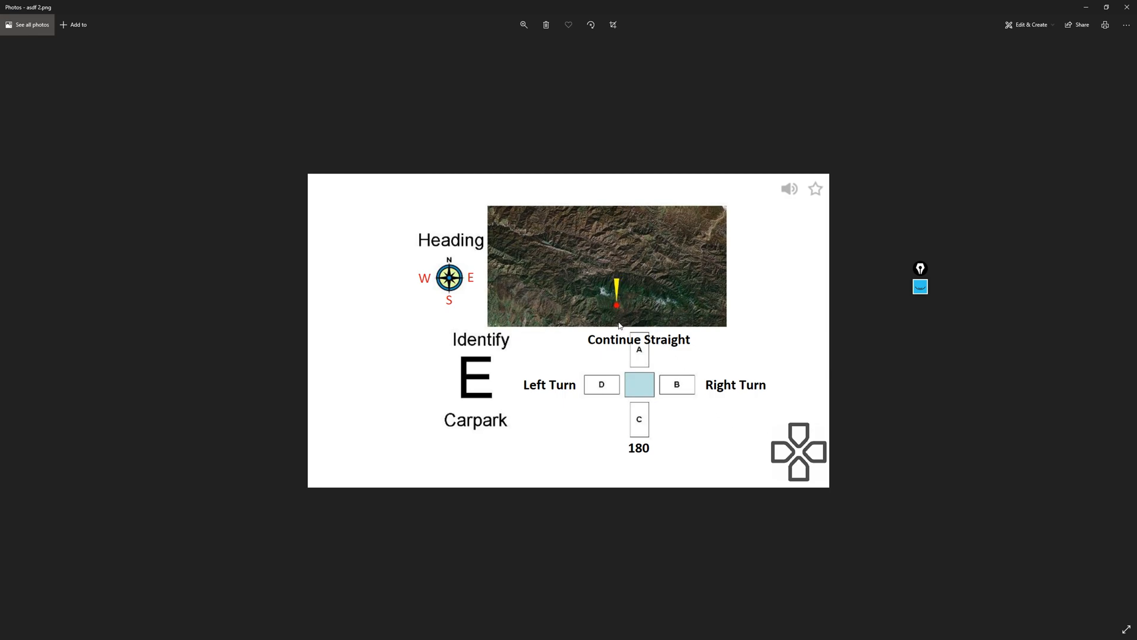
pyautogui.moveTo(619, 308)
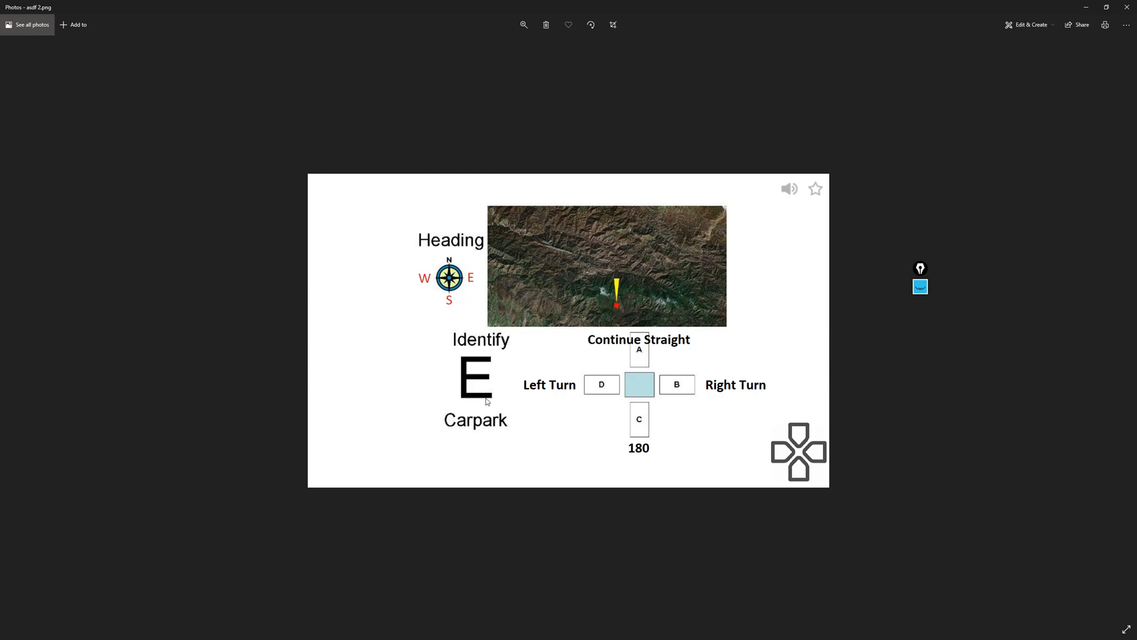
pyautogui.moveTo(465, 287)
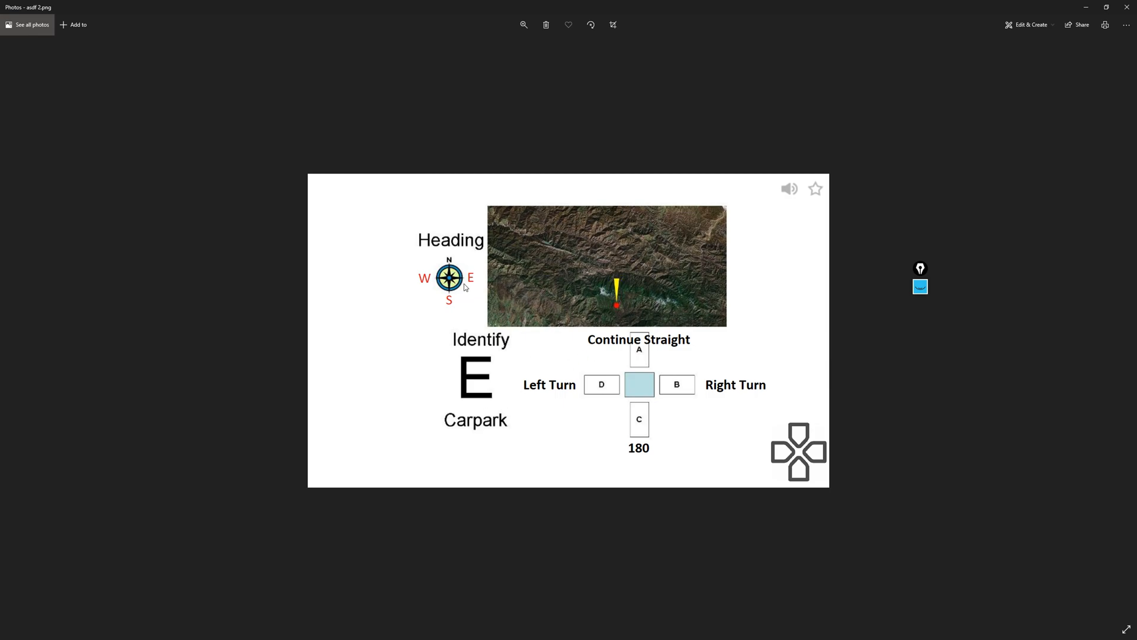
pyautogui.moveTo(471, 300)
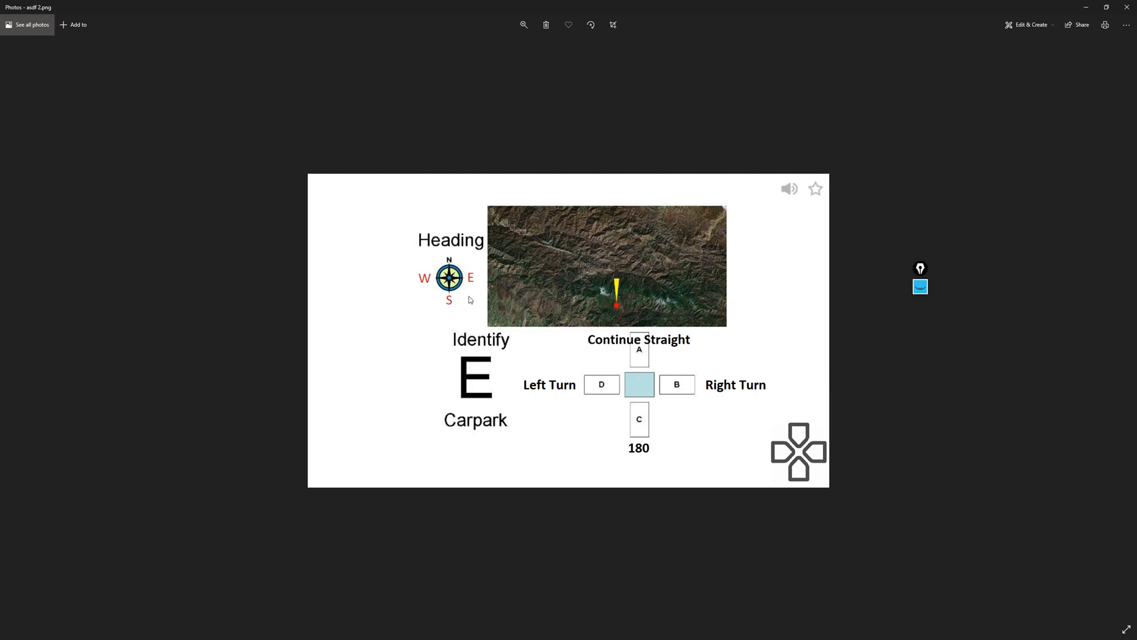
pyautogui.moveTo(581, 393)
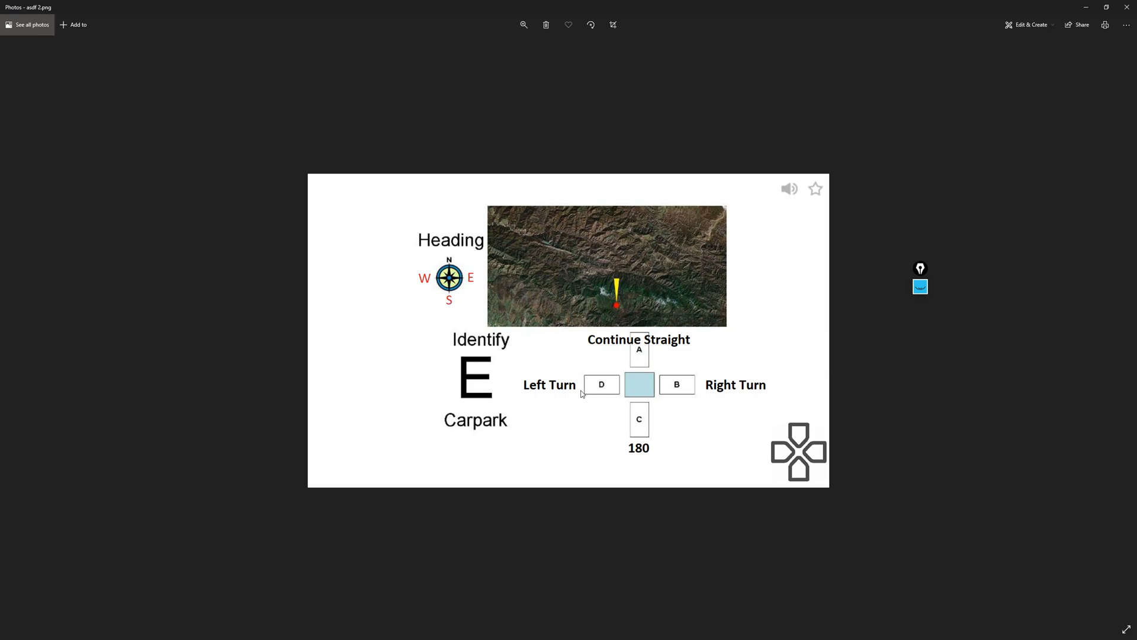
pyautogui.moveTo(592, 351)
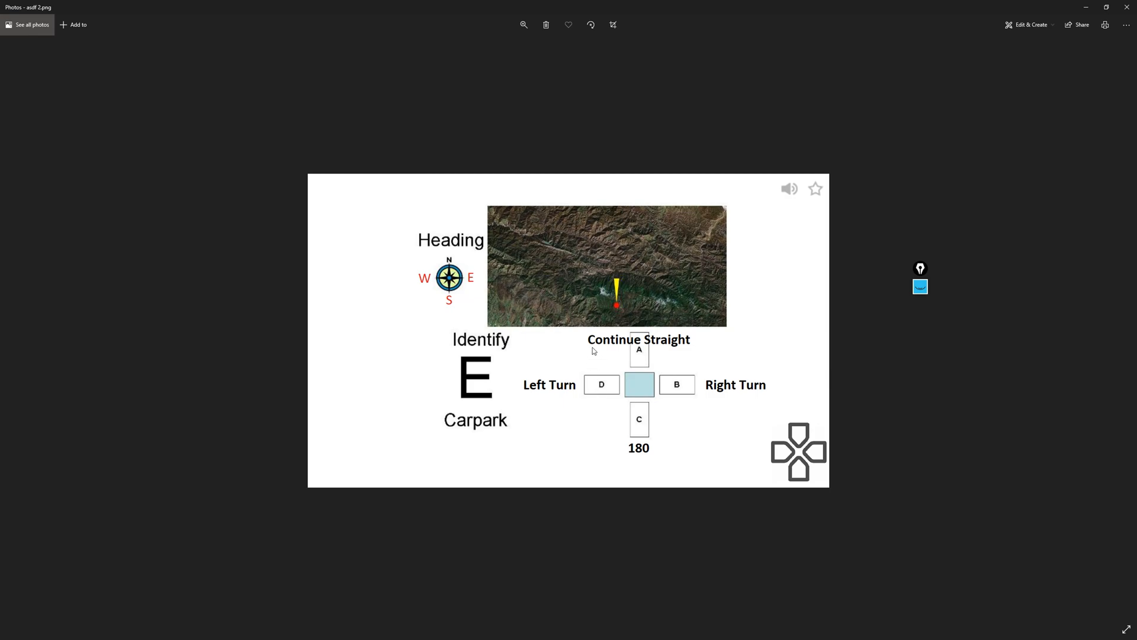
pyautogui.moveTo(700, 305)
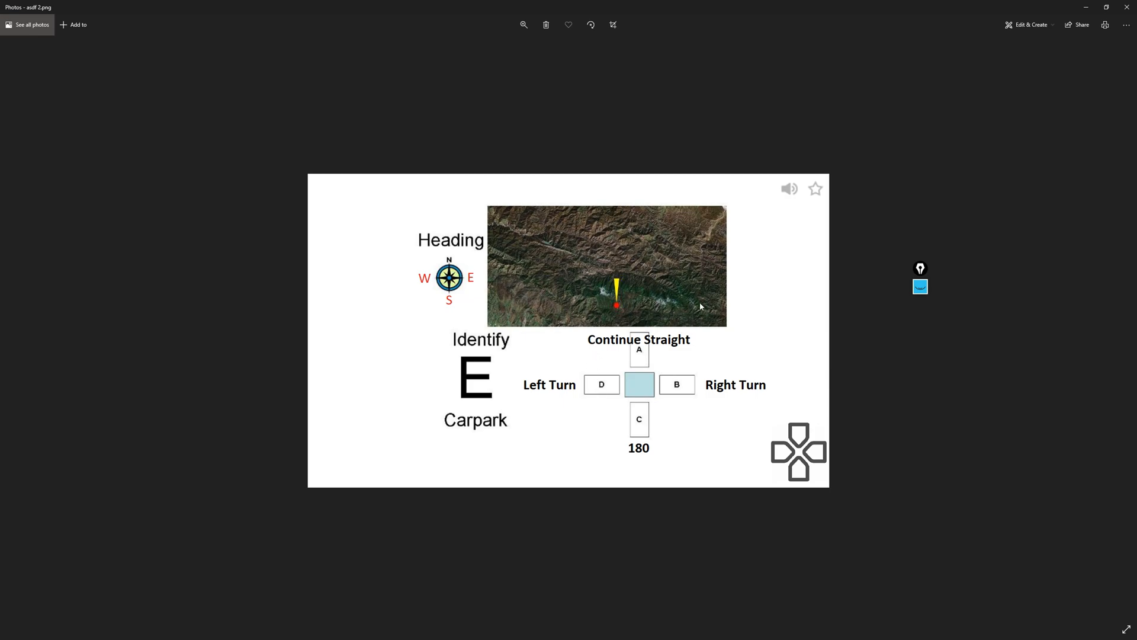
pyautogui.moveTo(518, 306)
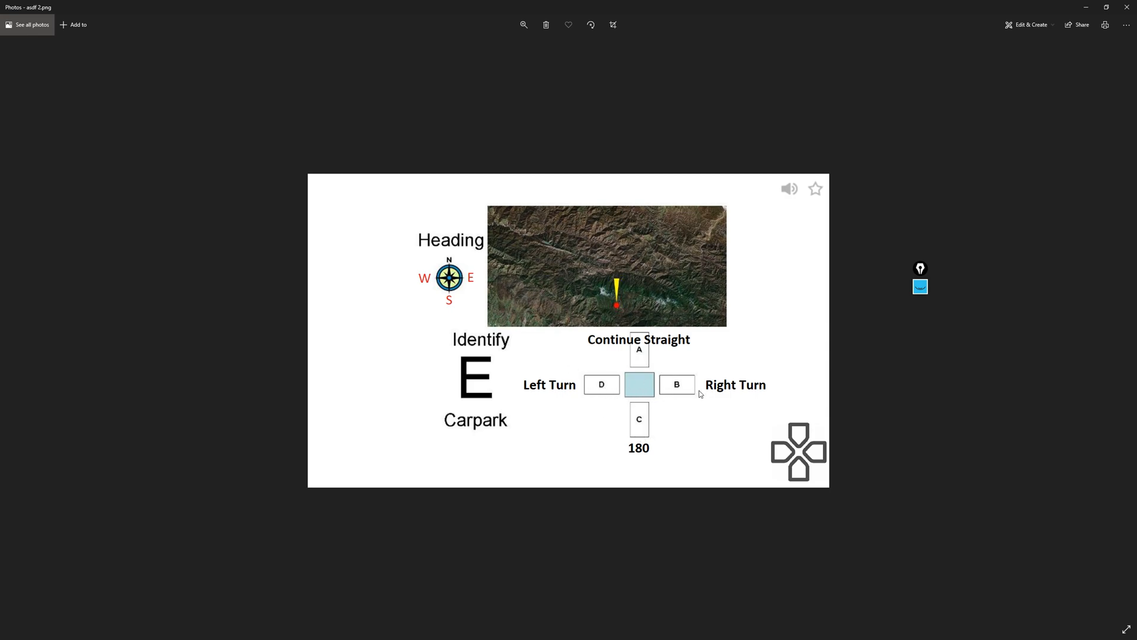
pyautogui.moveTo(654, 347)
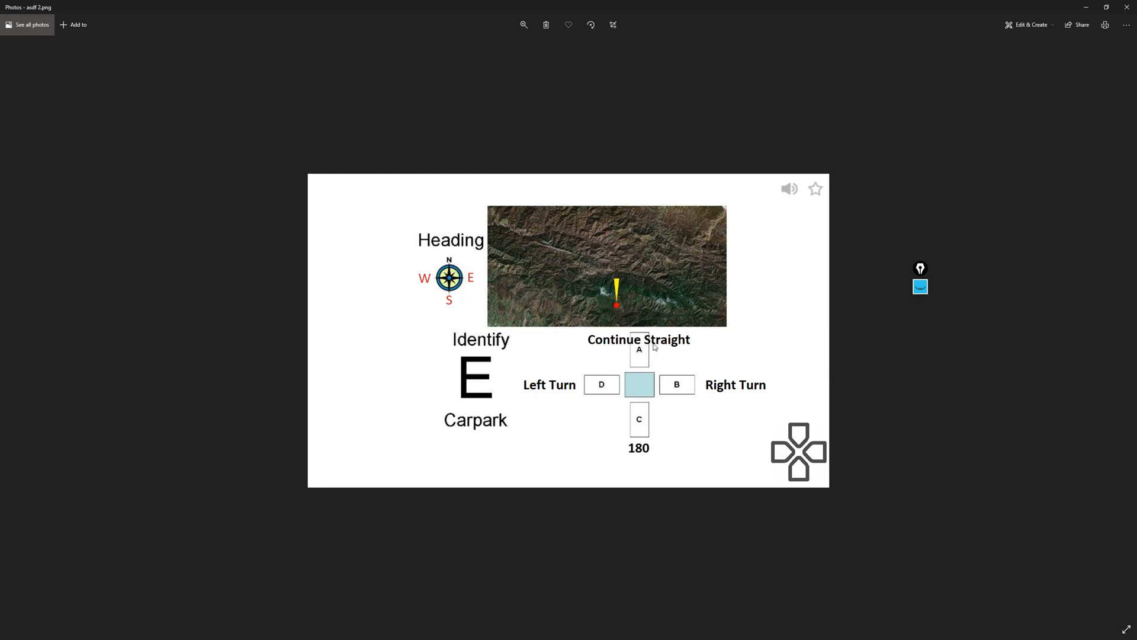
pyautogui.moveTo(922, 306)
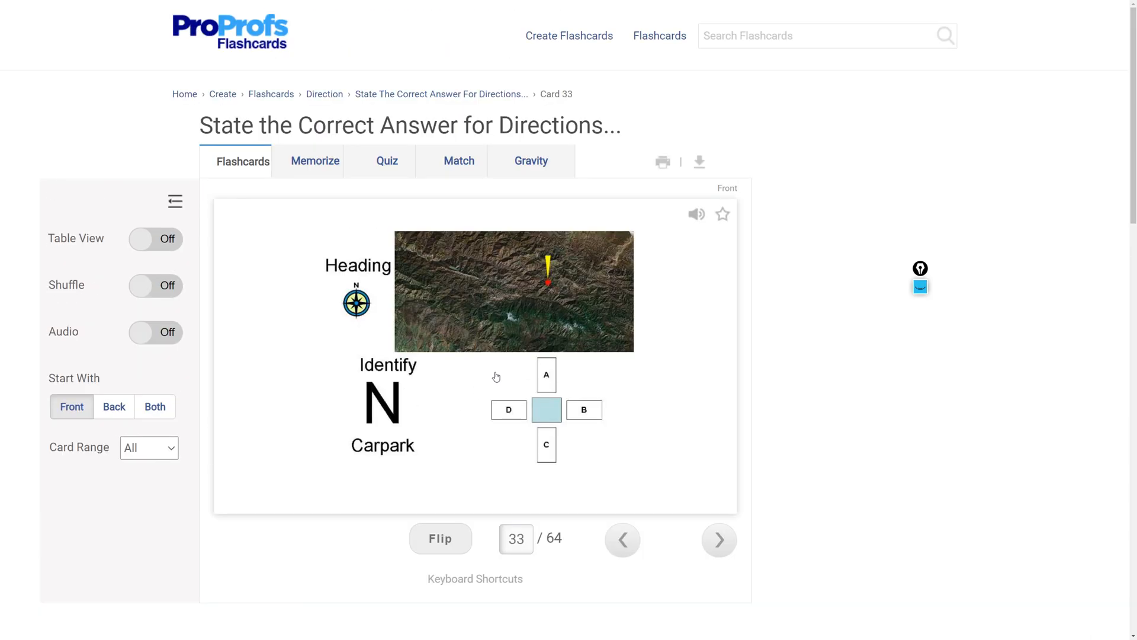
pyautogui.moveTo(551, 317)
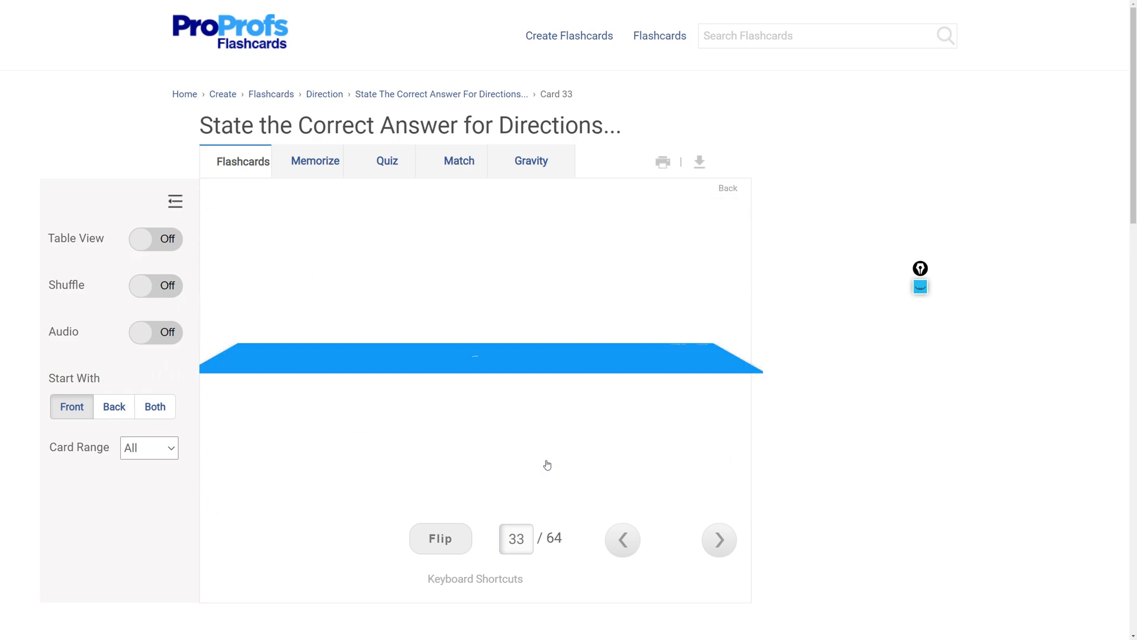
# Step: Advance from card 33 through to card 36, flipping an example to its back
pyautogui.click(718, 539)
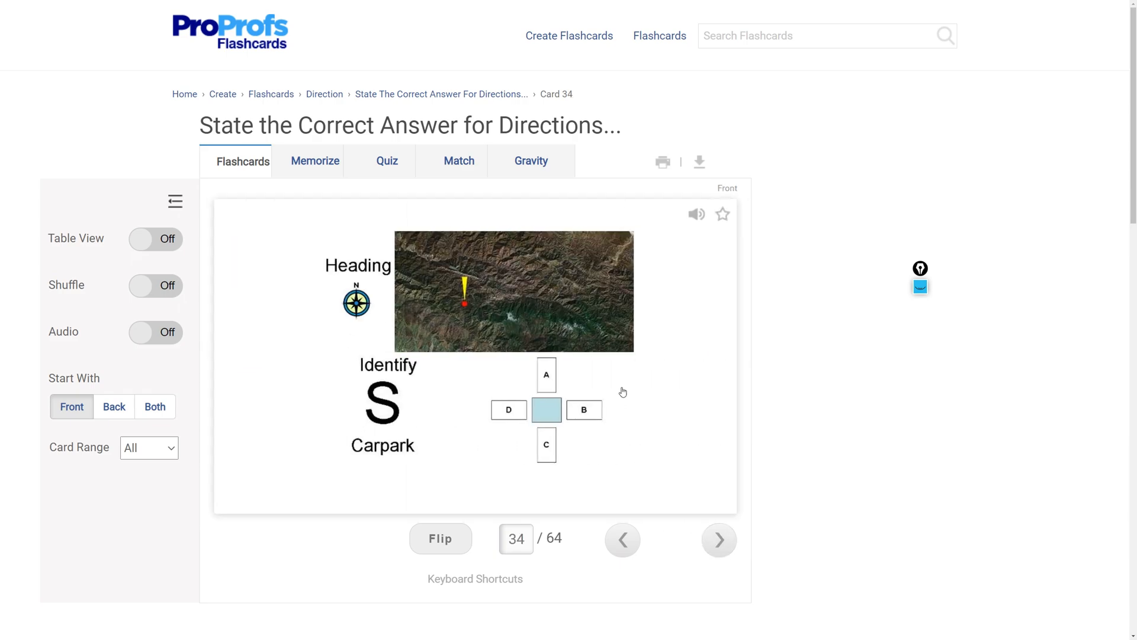
pyautogui.moveTo(545, 388)
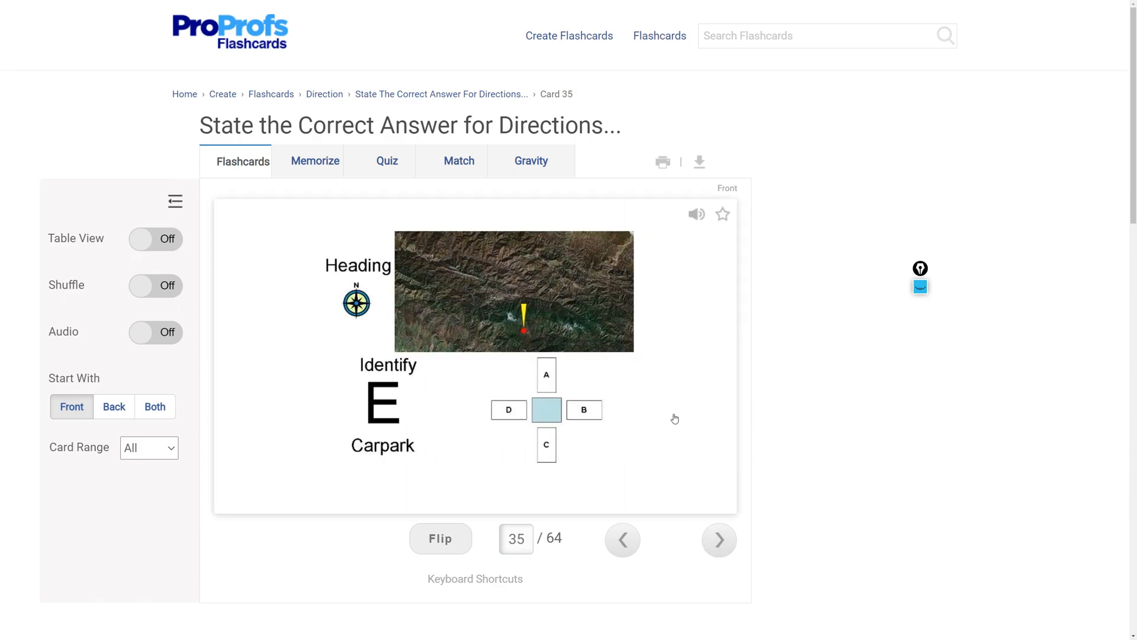
pyautogui.moveTo(674, 397)
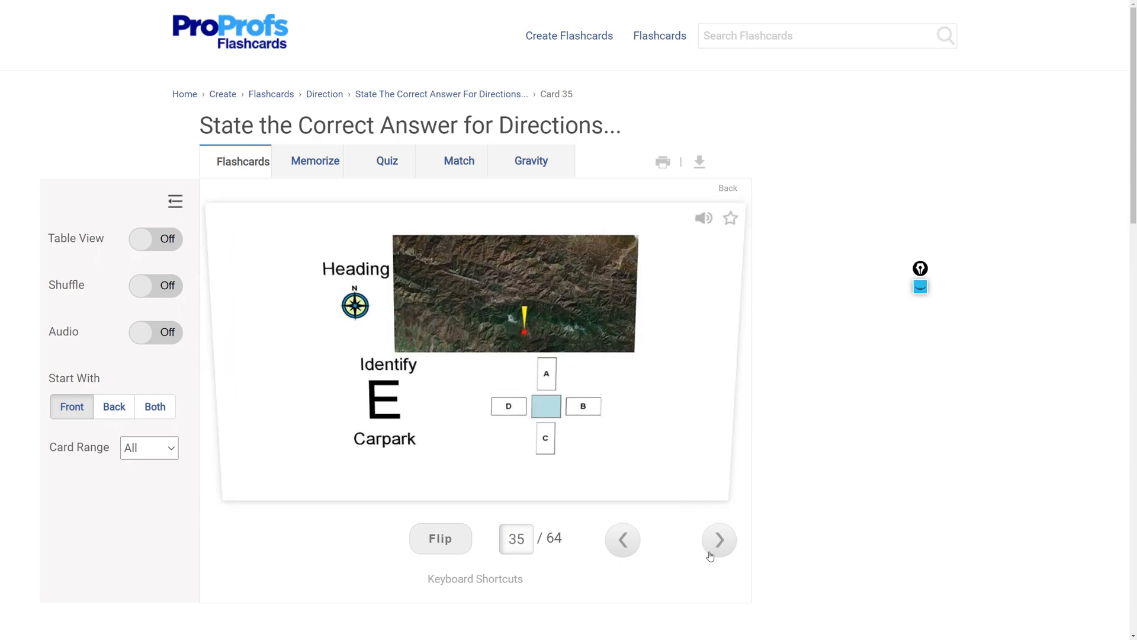
pyautogui.click(718, 539)
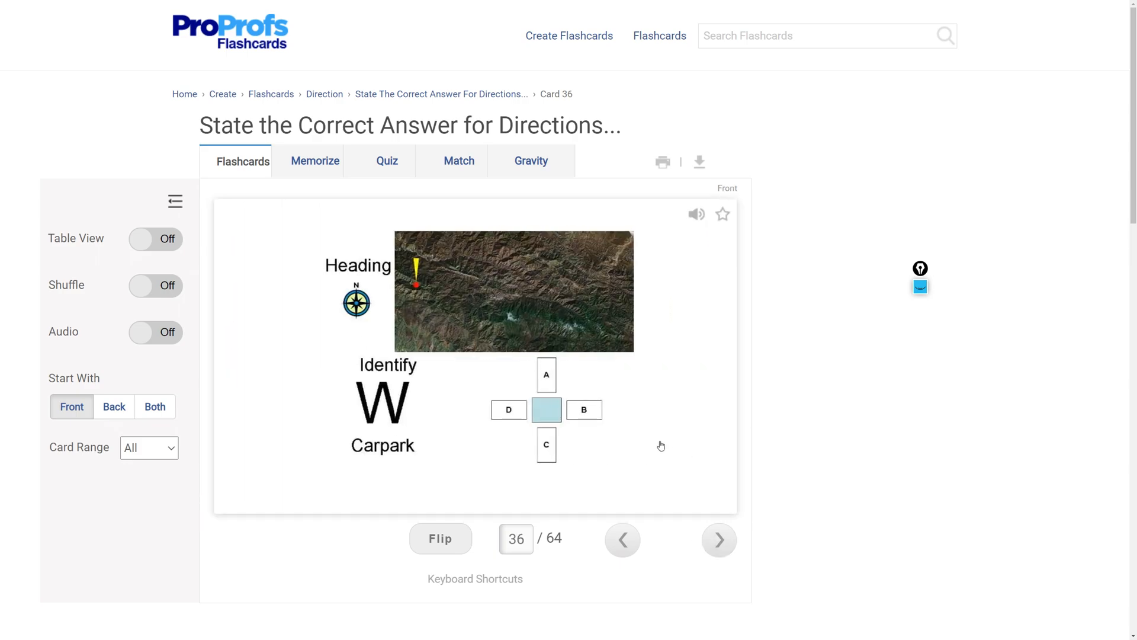
pyautogui.click(475, 355)
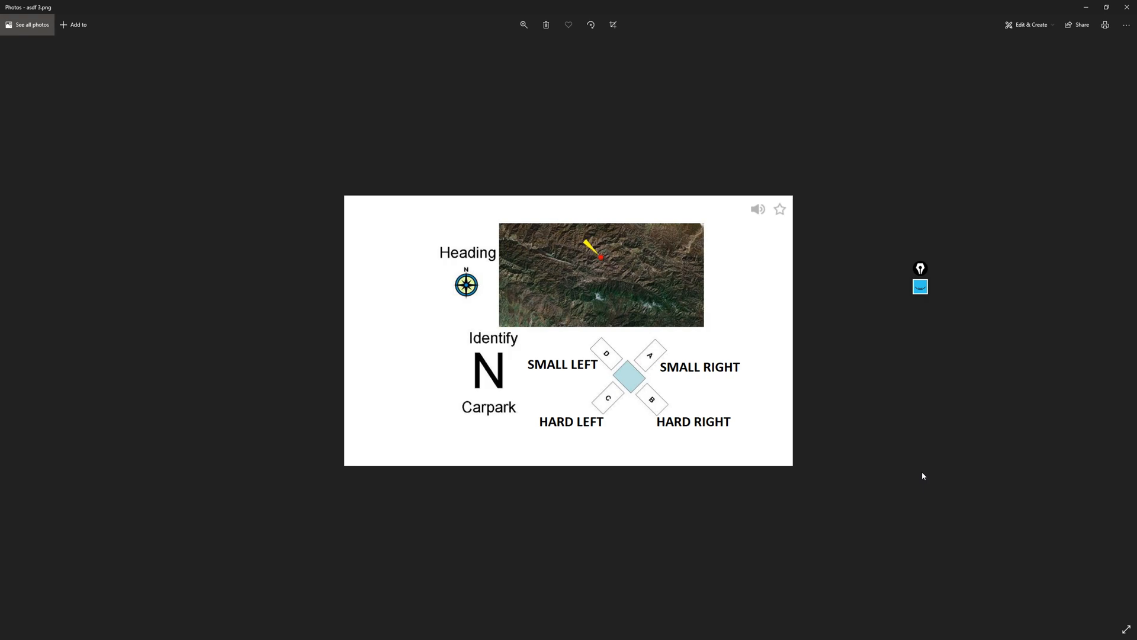
pyautogui.moveTo(591, 355)
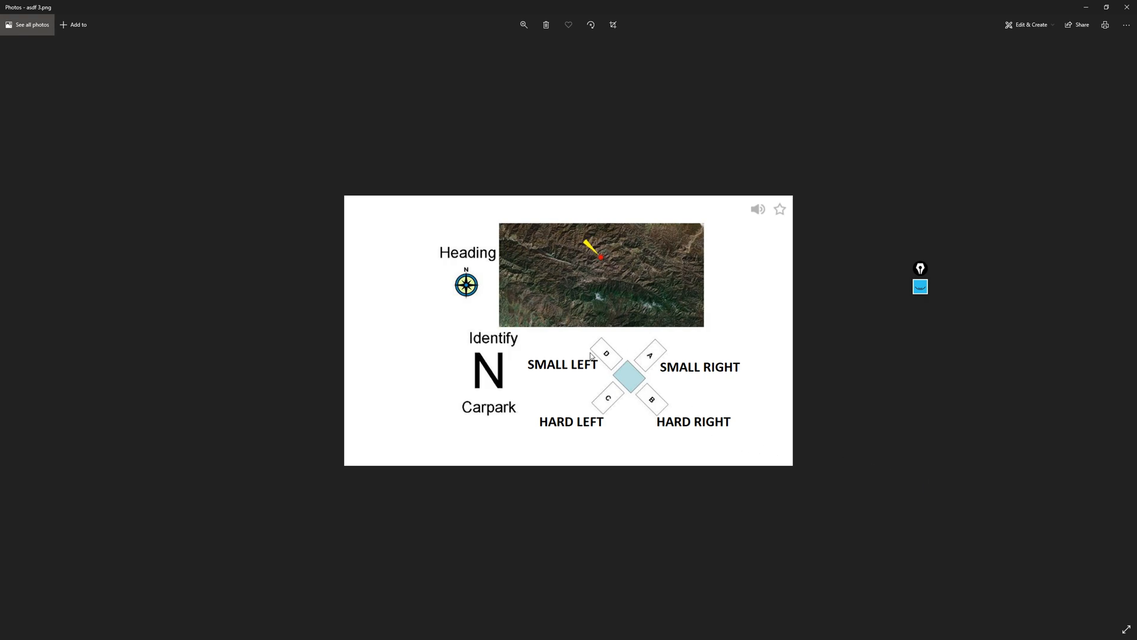
pyautogui.moveTo(636, 328)
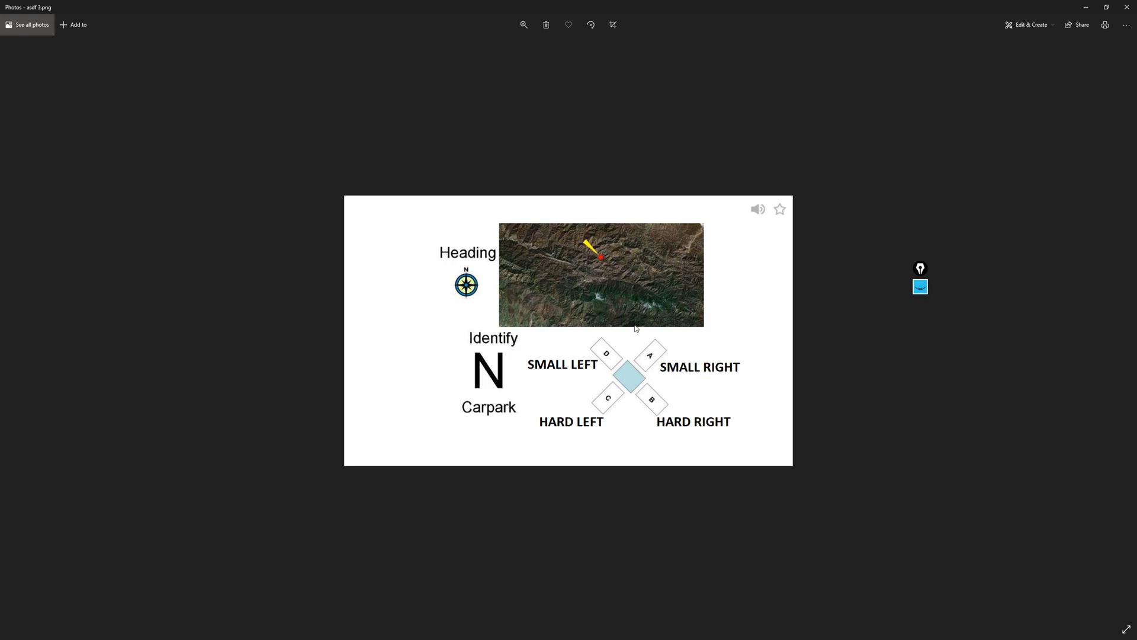
pyautogui.moveTo(606, 269)
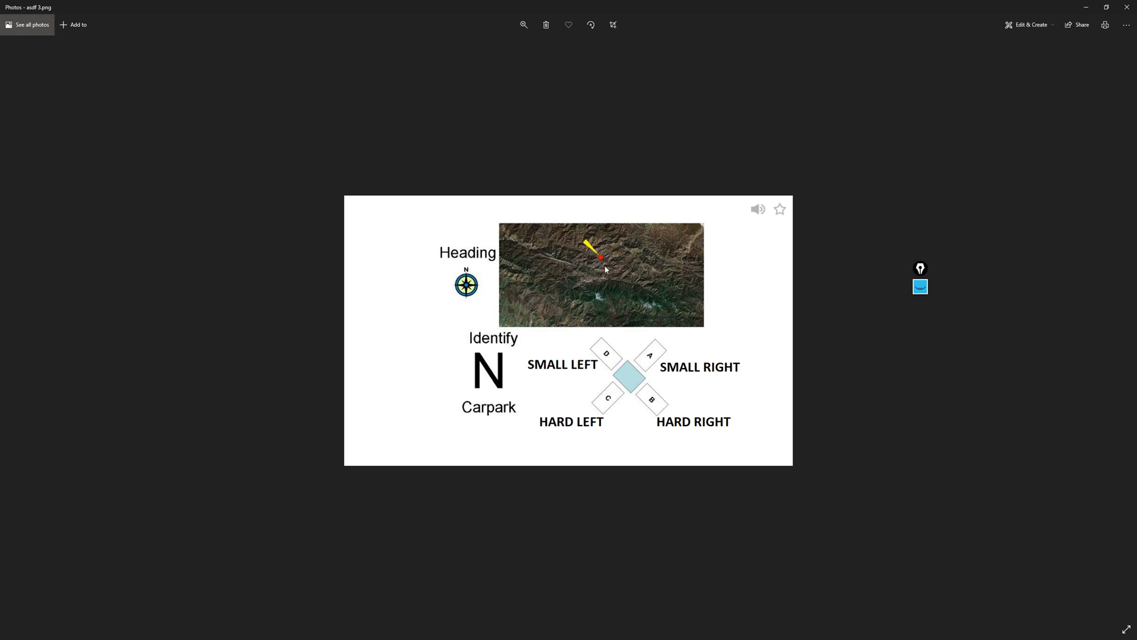
pyautogui.moveTo(646, 368)
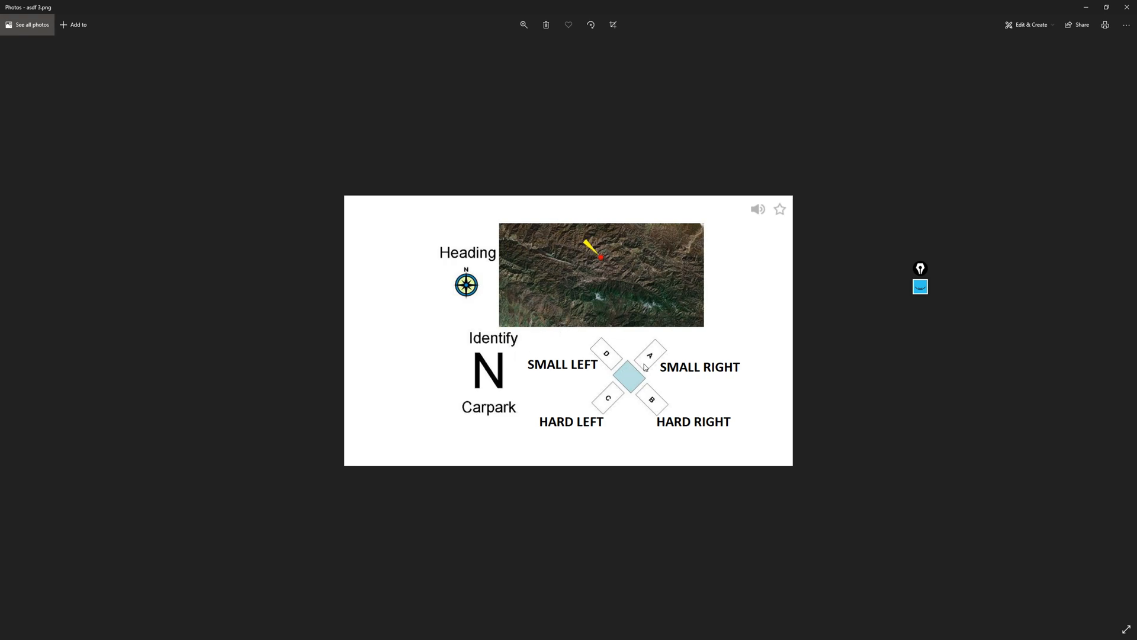
pyautogui.moveTo(474, 296)
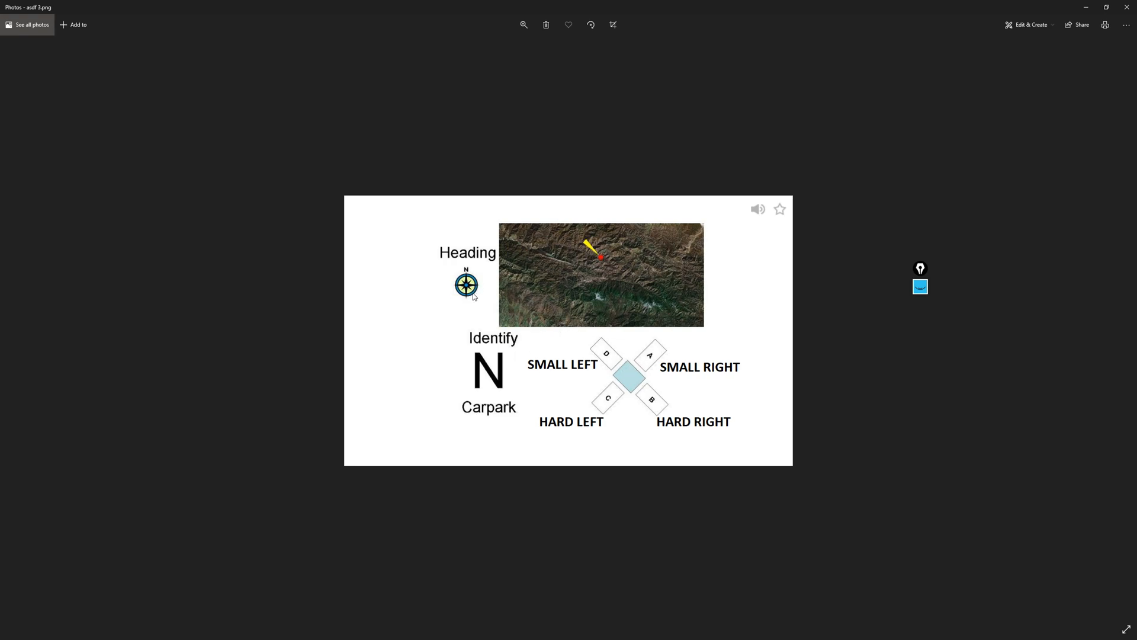
pyautogui.moveTo(507, 317)
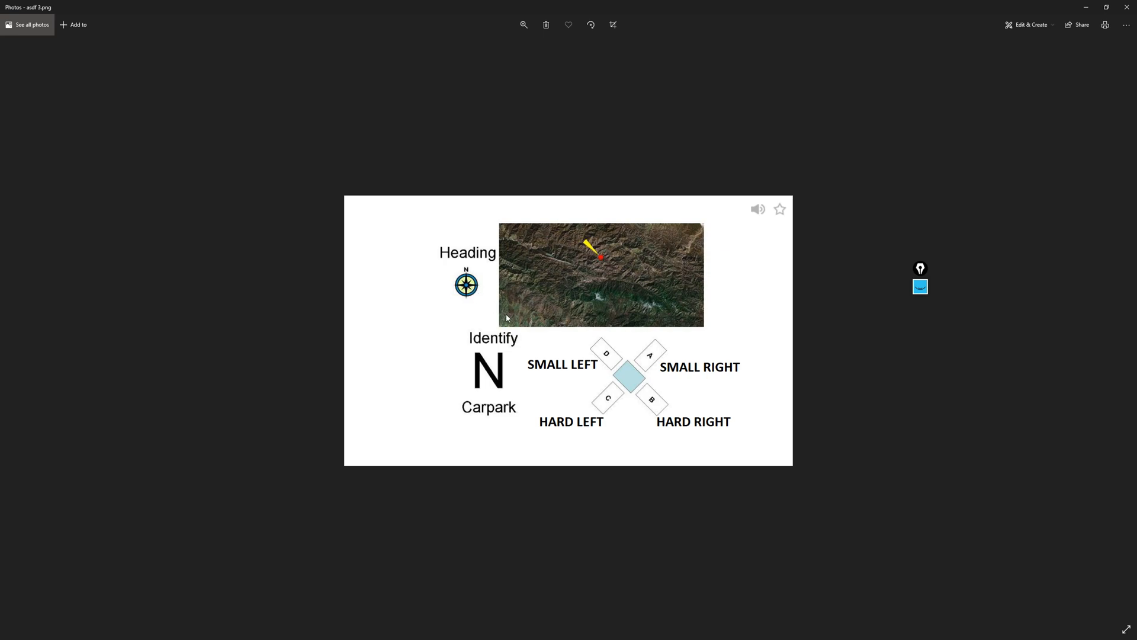
pyautogui.moveTo(495, 286)
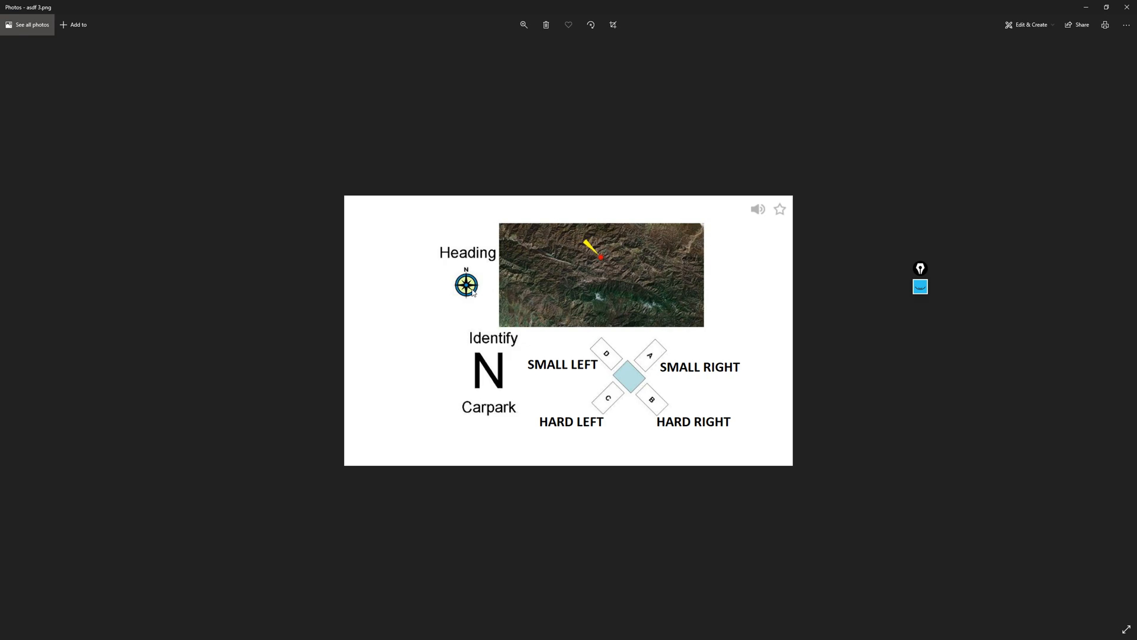
pyautogui.moveTo(475, 298)
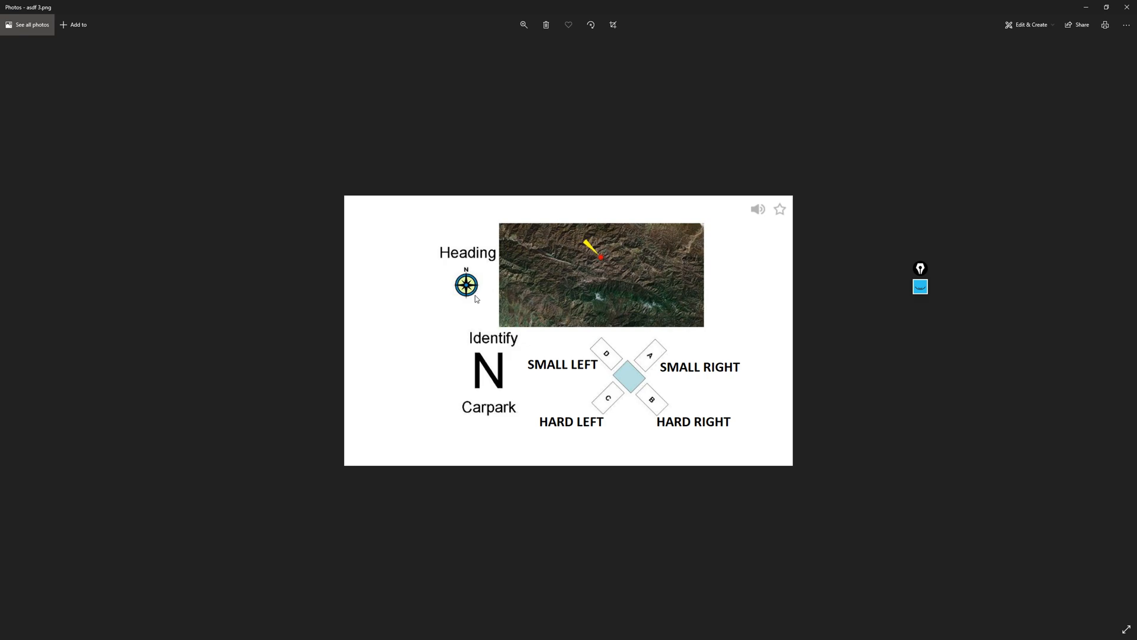
pyautogui.moveTo(484, 295)
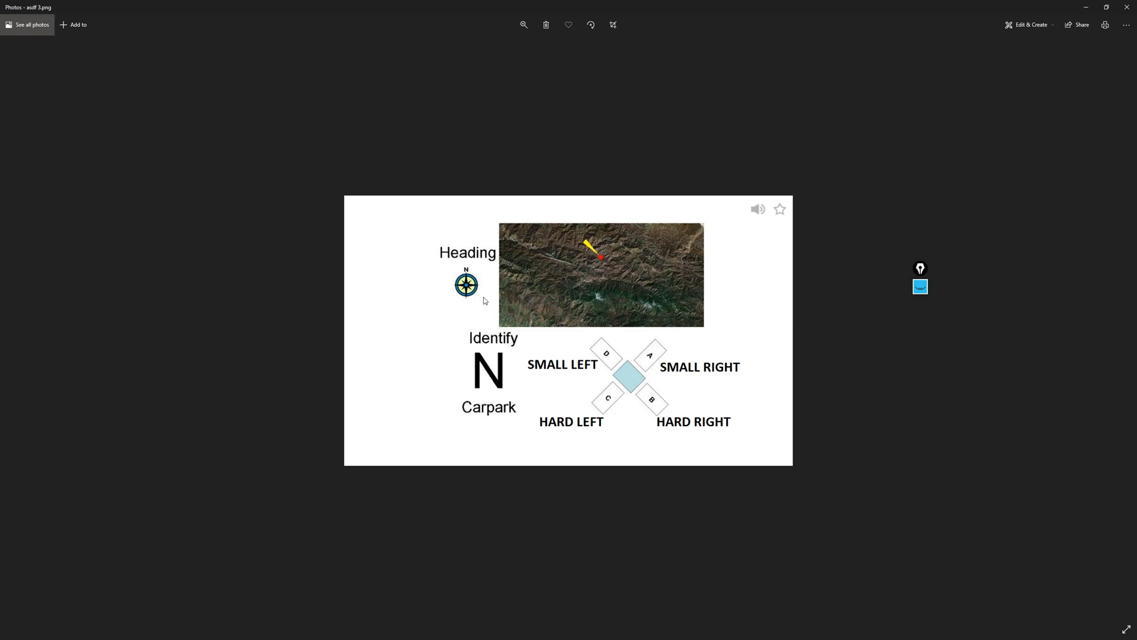
pyautogui.moveTo(522, 277)
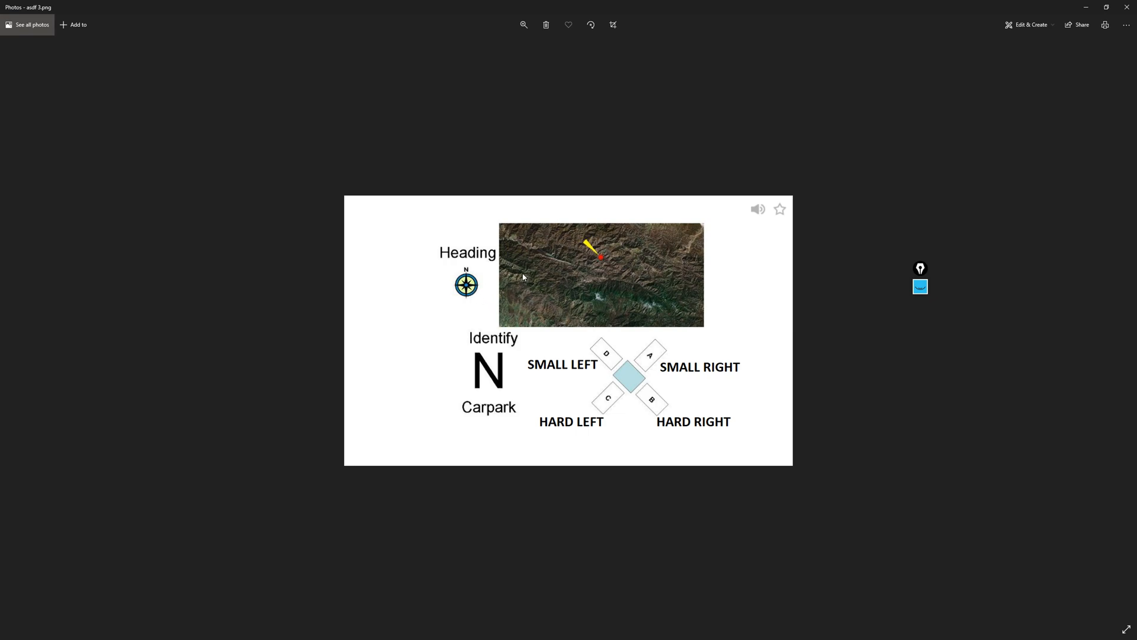
pyautogui.moveTo(563, 381)
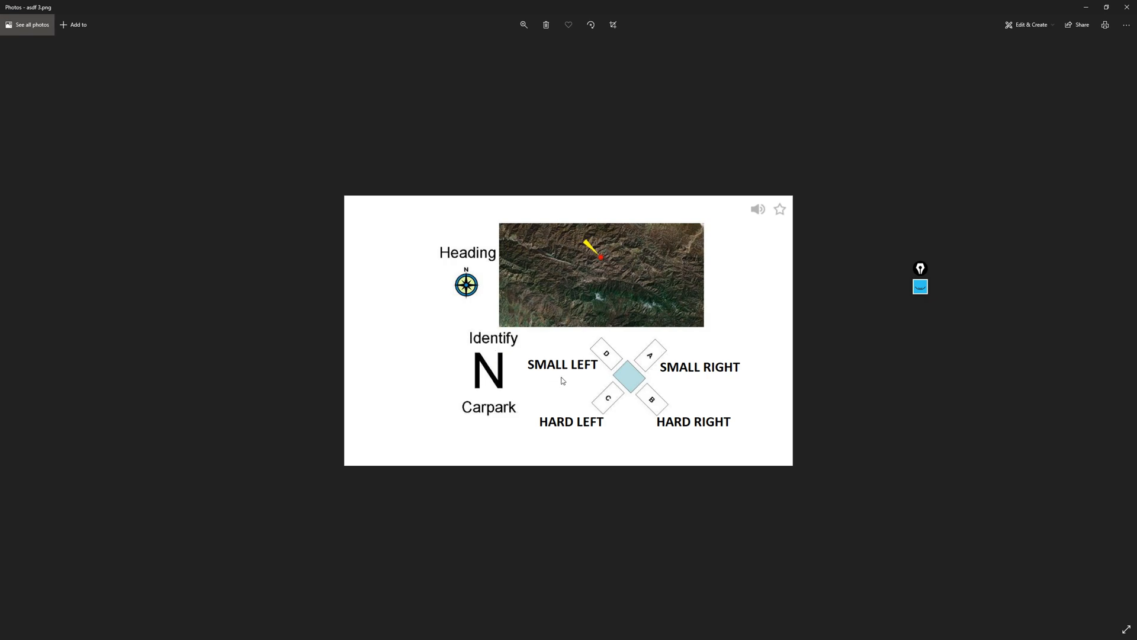
pyautogui.moveTo(626, 393)
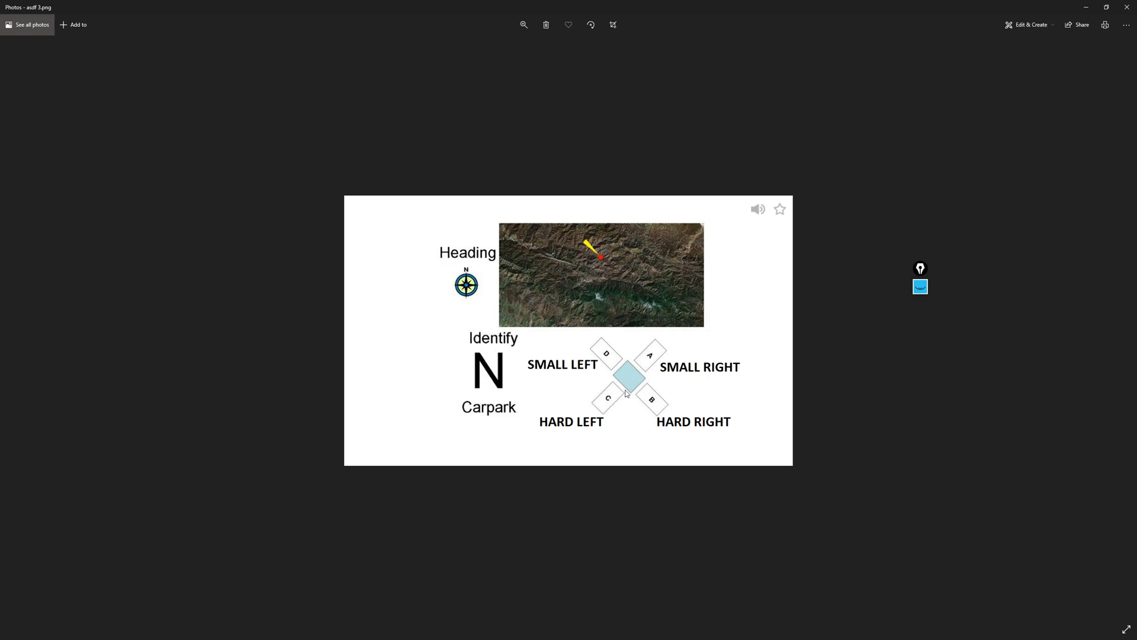
pyautogui.moveTo(627, 284)
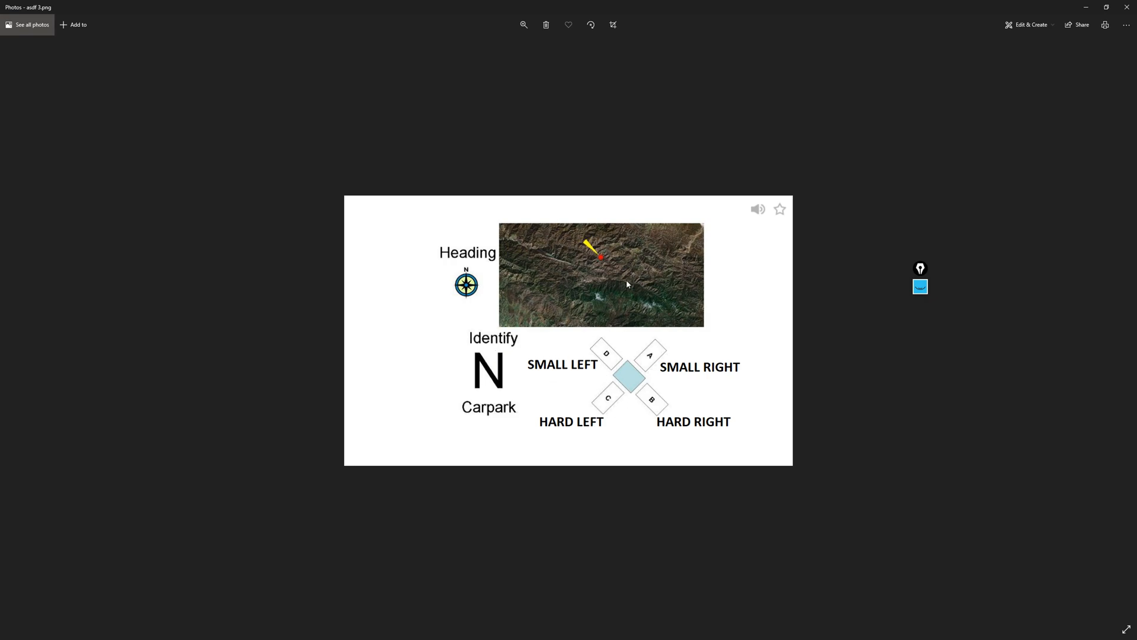
pyautogui.moveTo(718, 269)
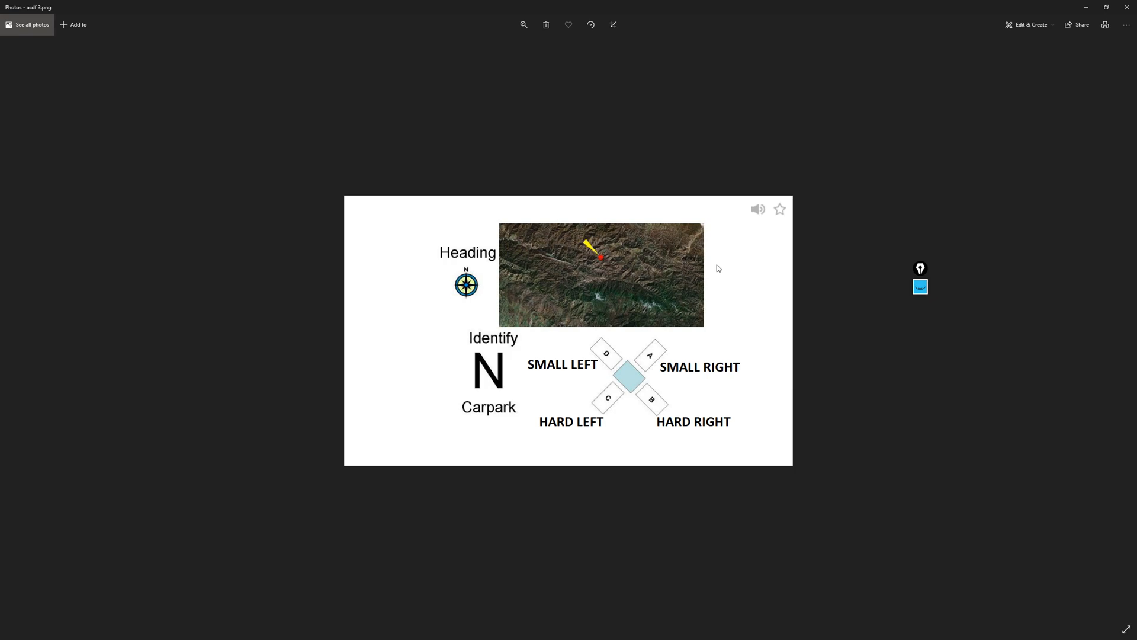
# Step: Return to the deck and move from card 49 to the front of card 51 (heading E)
pyautogui.click(9, 630)
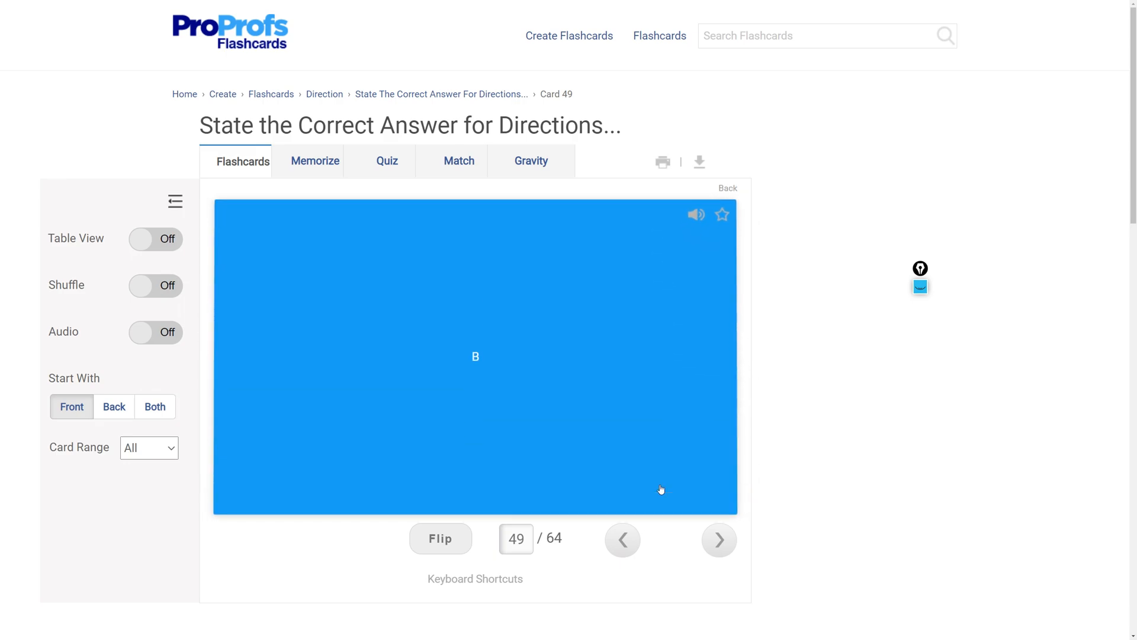
pyautogui.click(718, 541)
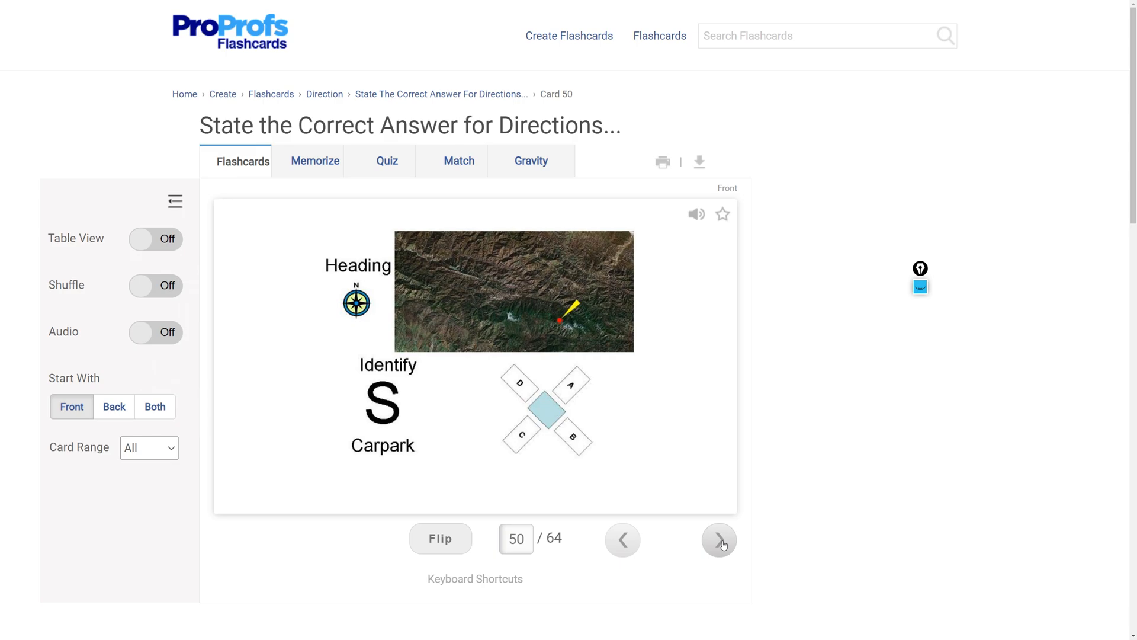
pyautogui.click(718, 539)
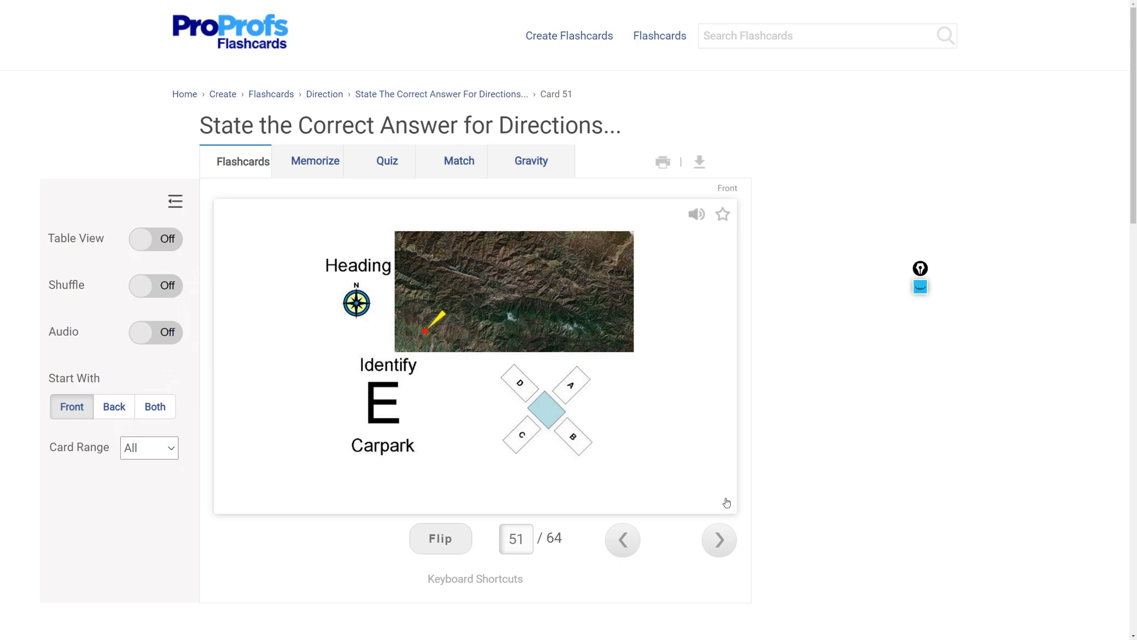
pyautogui.moveTo(628, 477)
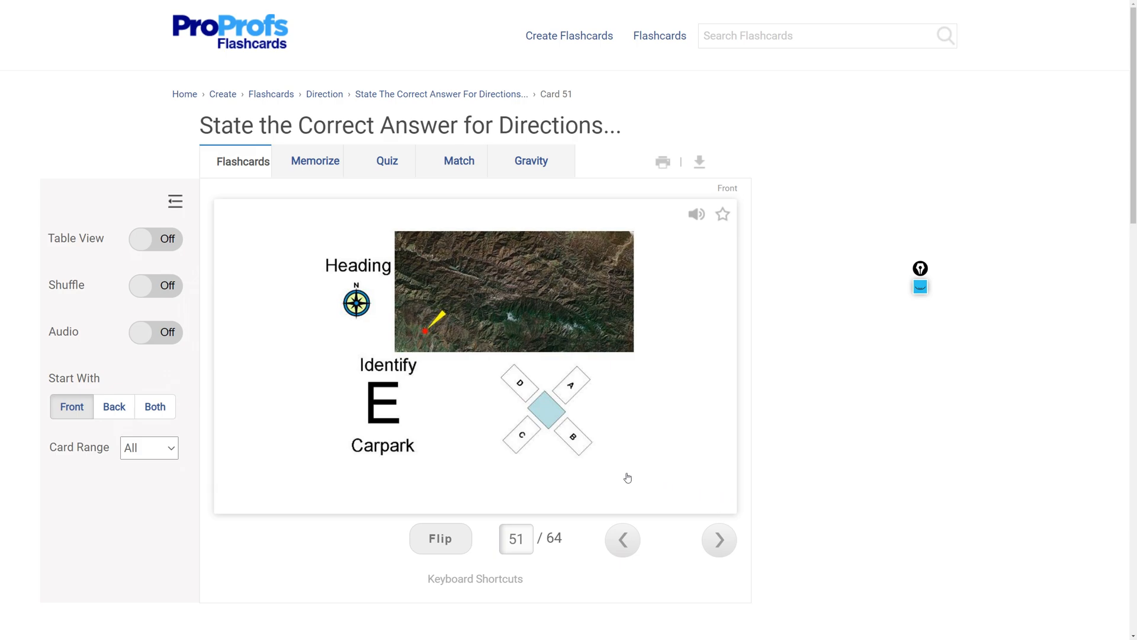
# Step: Go to card 52 (heading W) and turn it over to its answer side
pyautogui.click(718, 539)
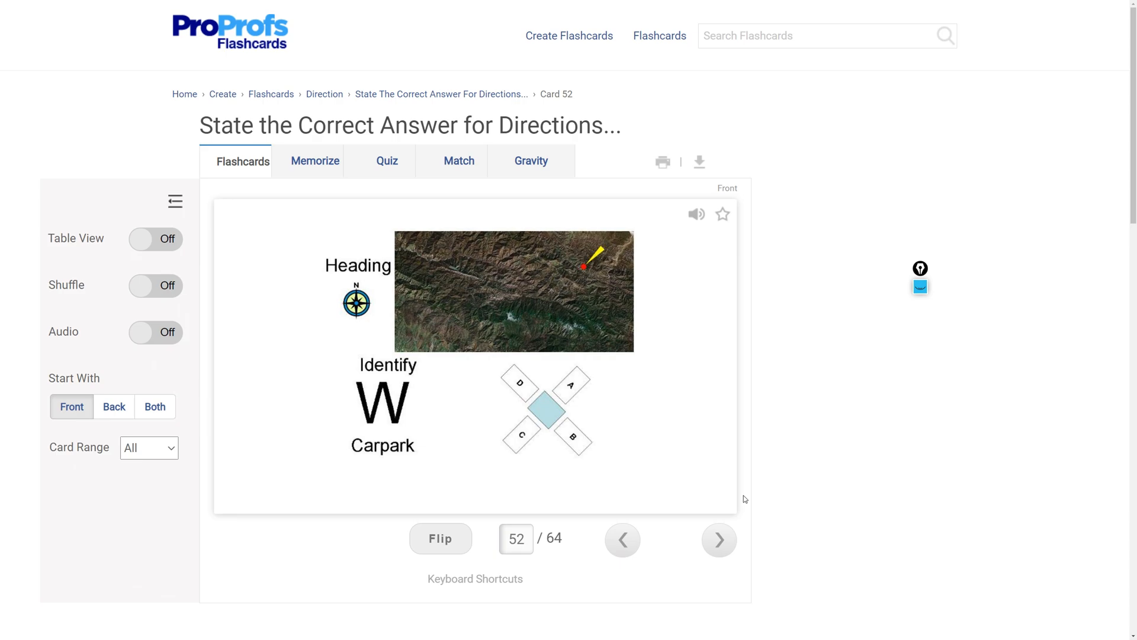
pyautogui.moveTo(596, 367)
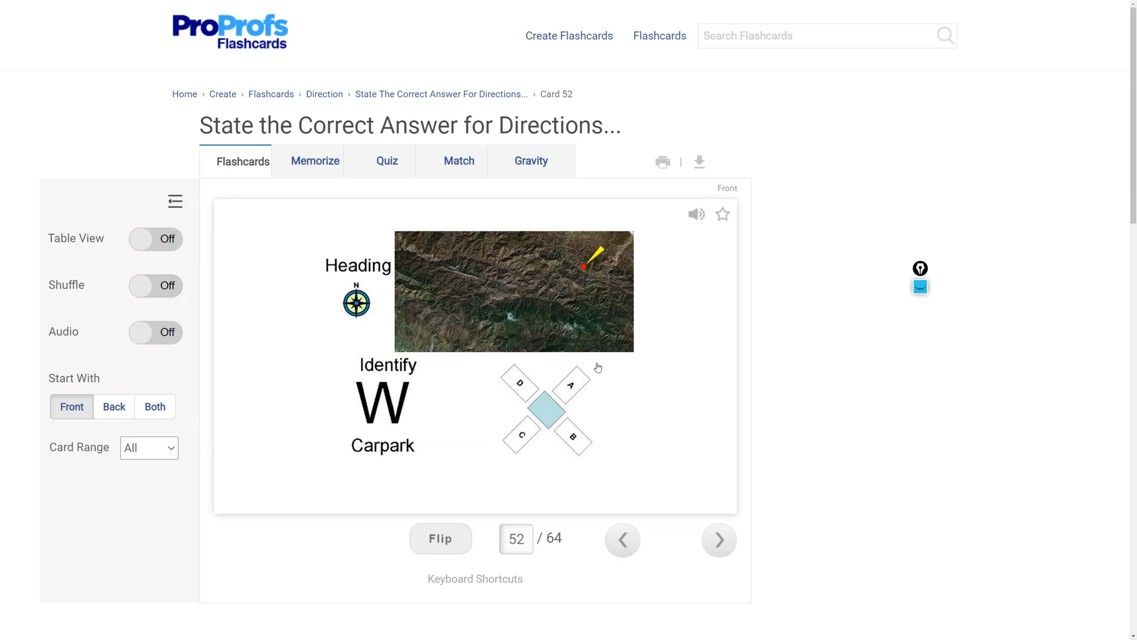
pyautogui.moveTo(550, 371)
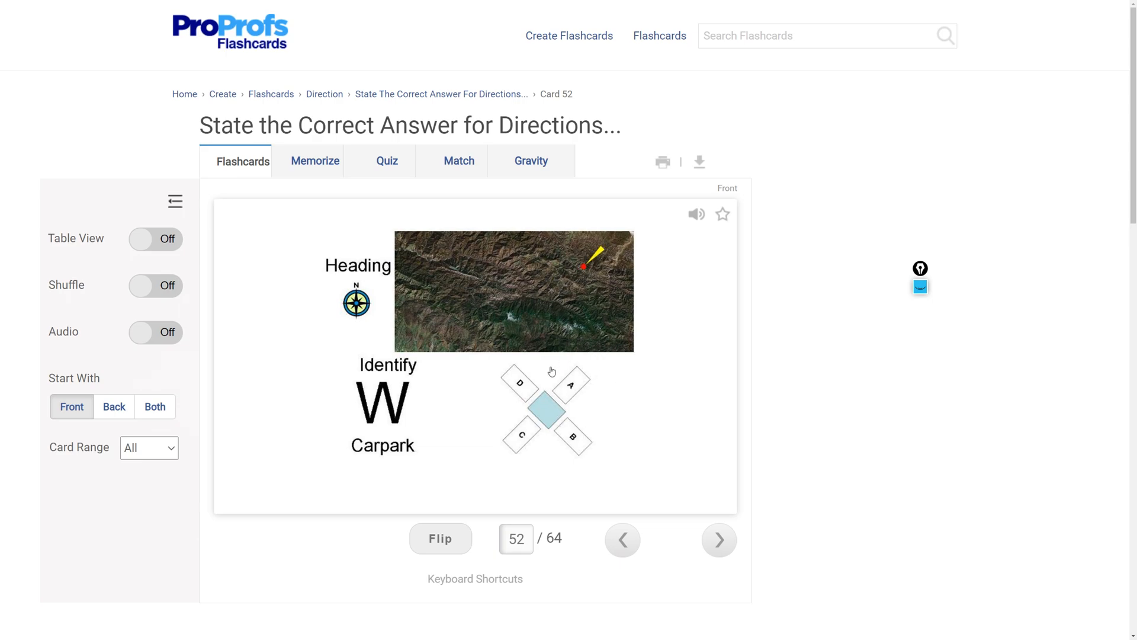
pyautogui.moveTo(499, 434)
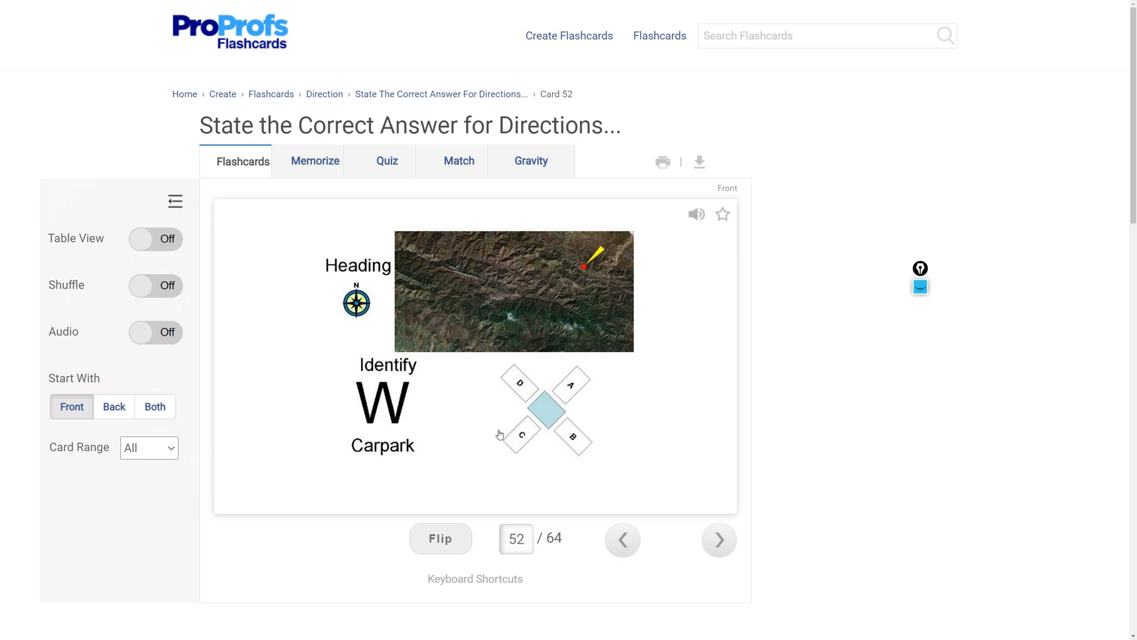
pyautogui.moveTo(610, 455)
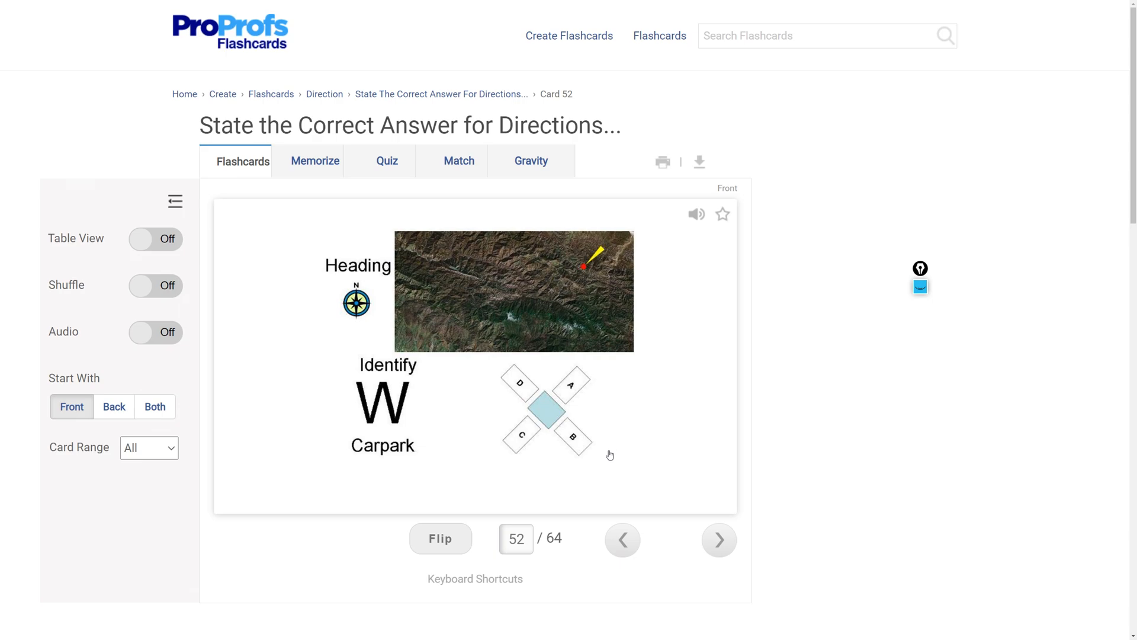
pyautogui.moveTo(594, 389)
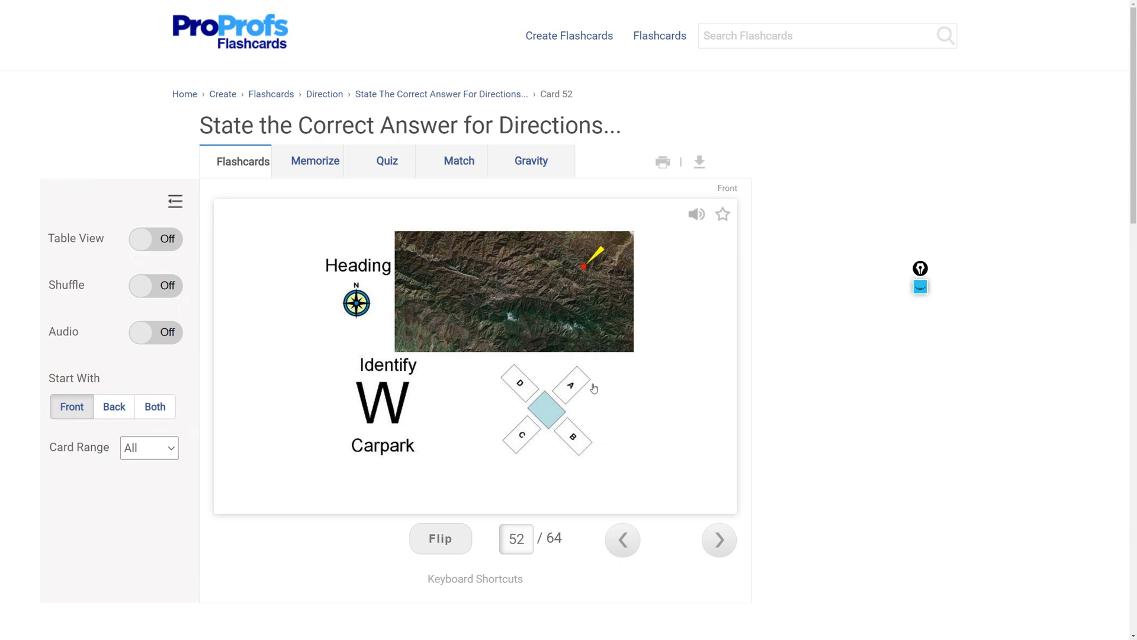
pyautogui.moveTo(558, 375)
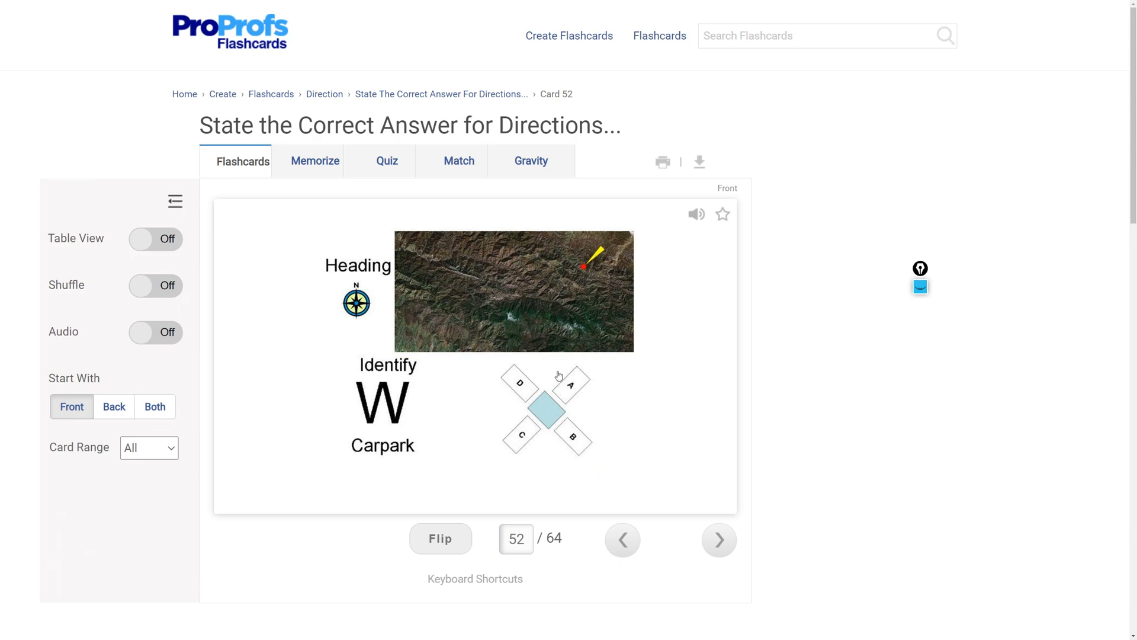
pyautogui.moveTo(343, 309)
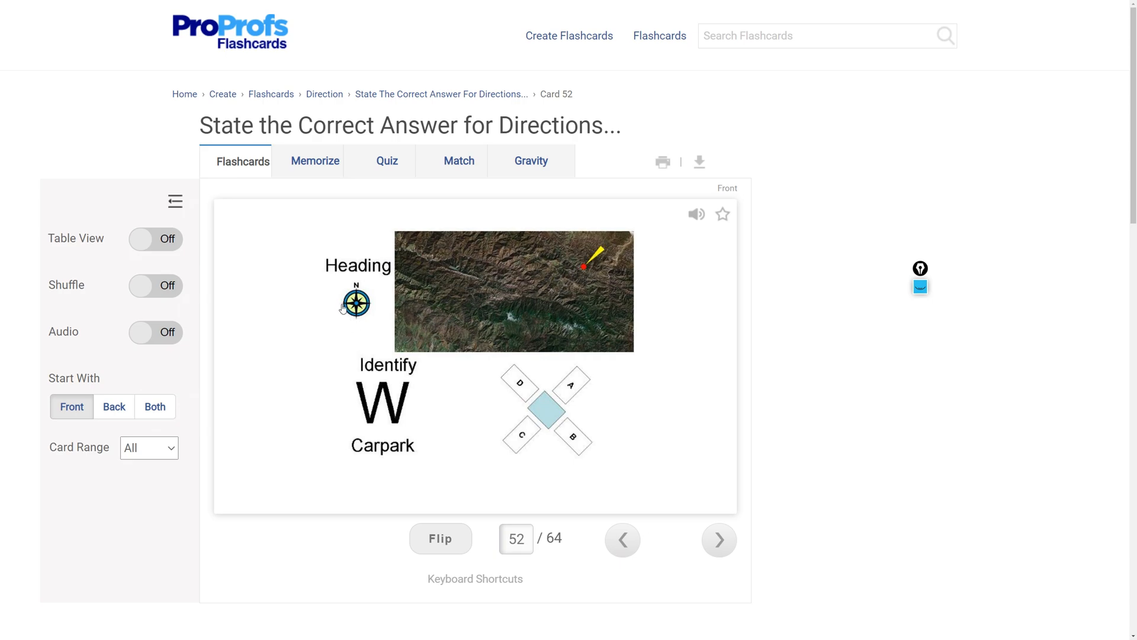
pyautogui.moveTo(586, 385)
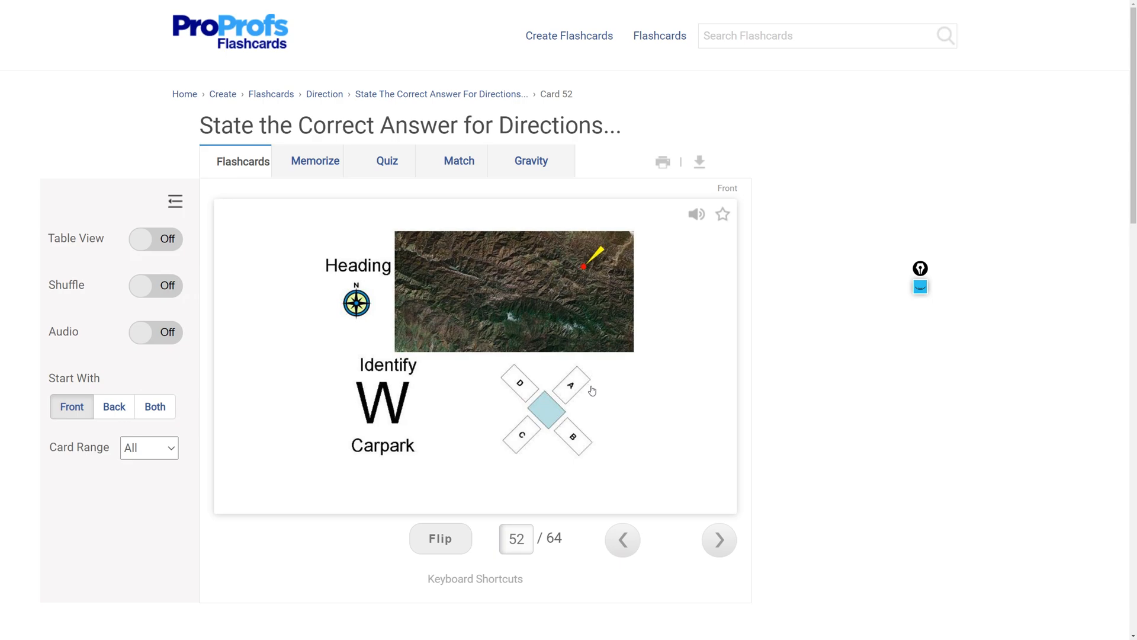
pyautogui.click(440, 538)
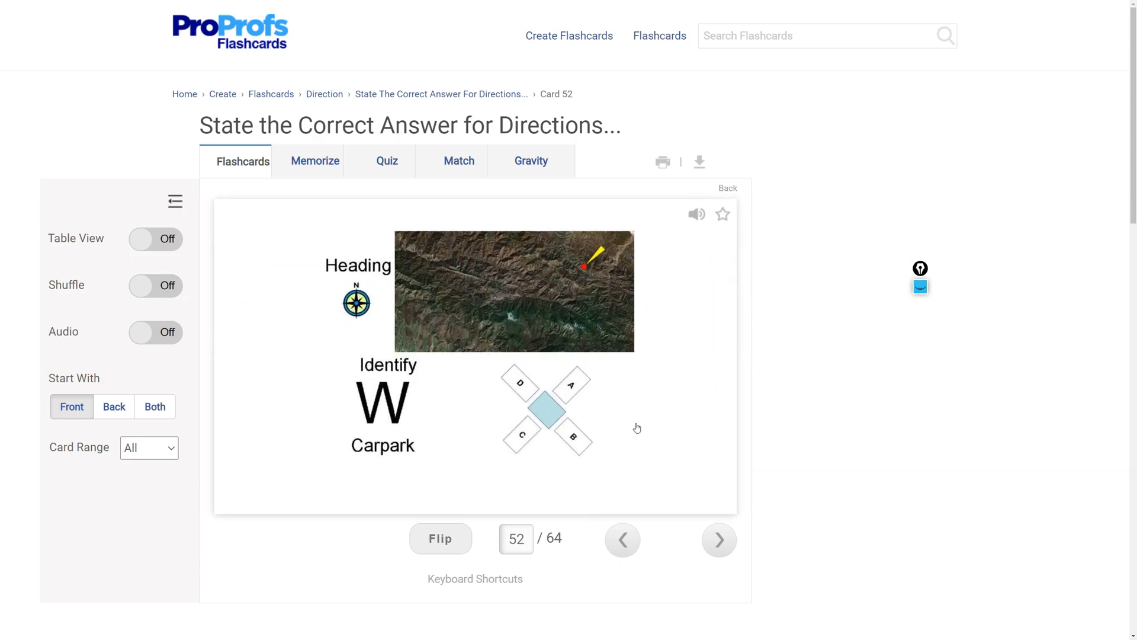